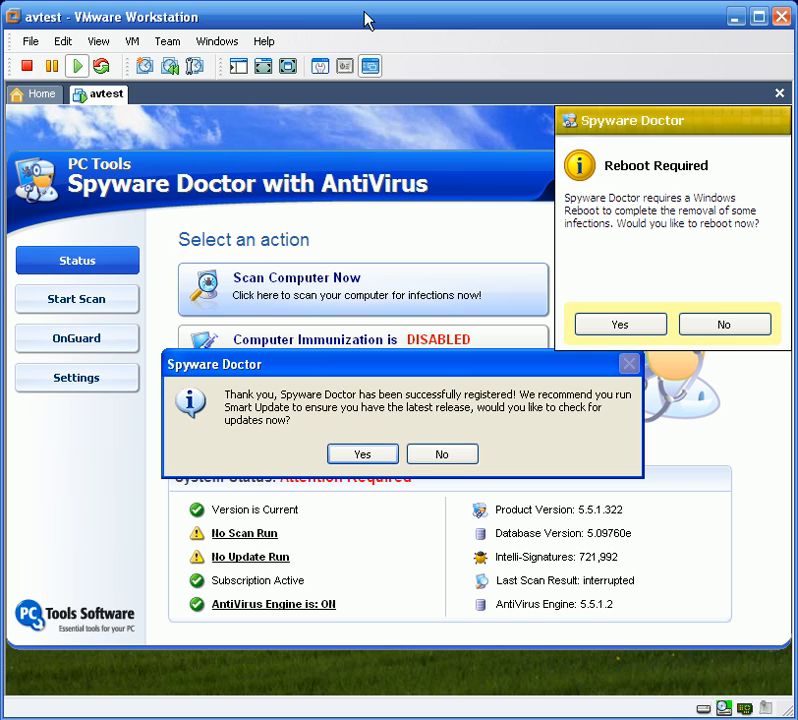
pyautogui.moveTo(399, 308)
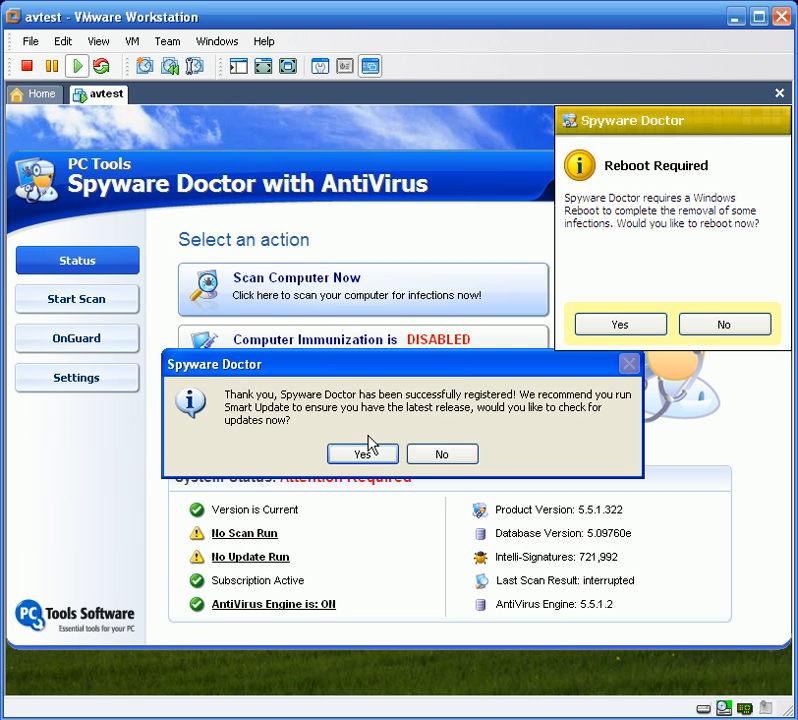
pyautogui.moveTo(421, 428)
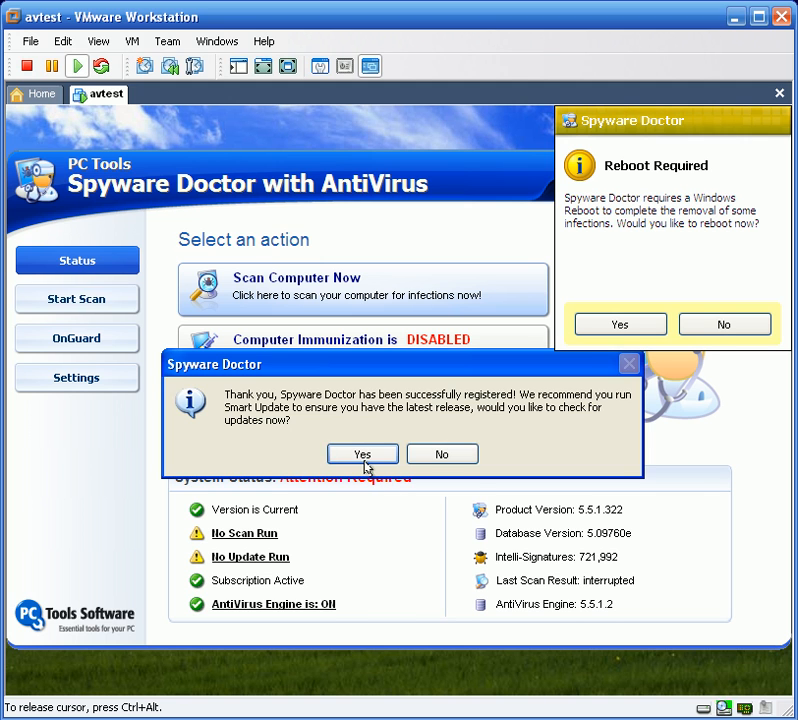
# Accept the registration prompt to check for updates now, launching Smart Update
pyautogui.click(441, 453)
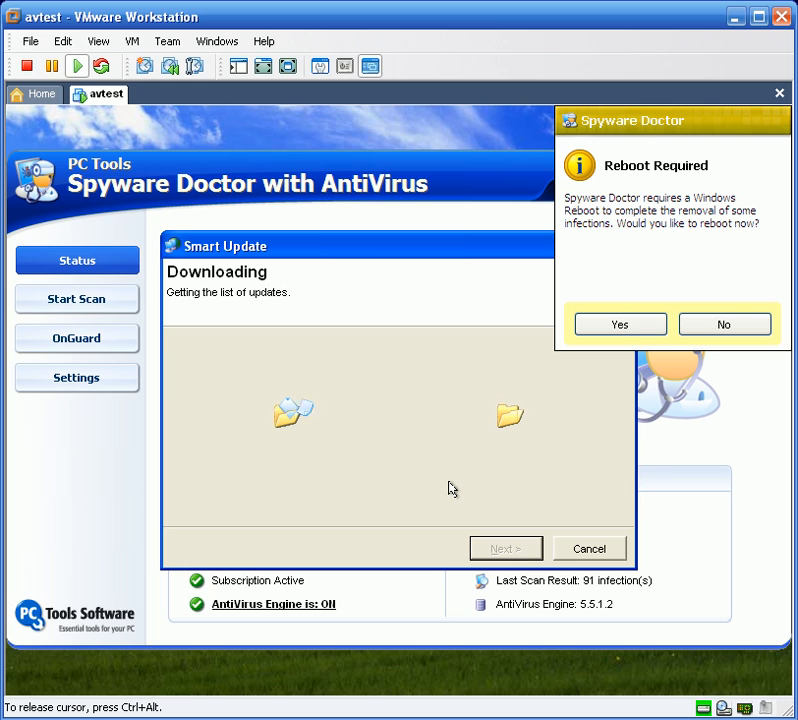
pyautogui.moveTo(497, 457)
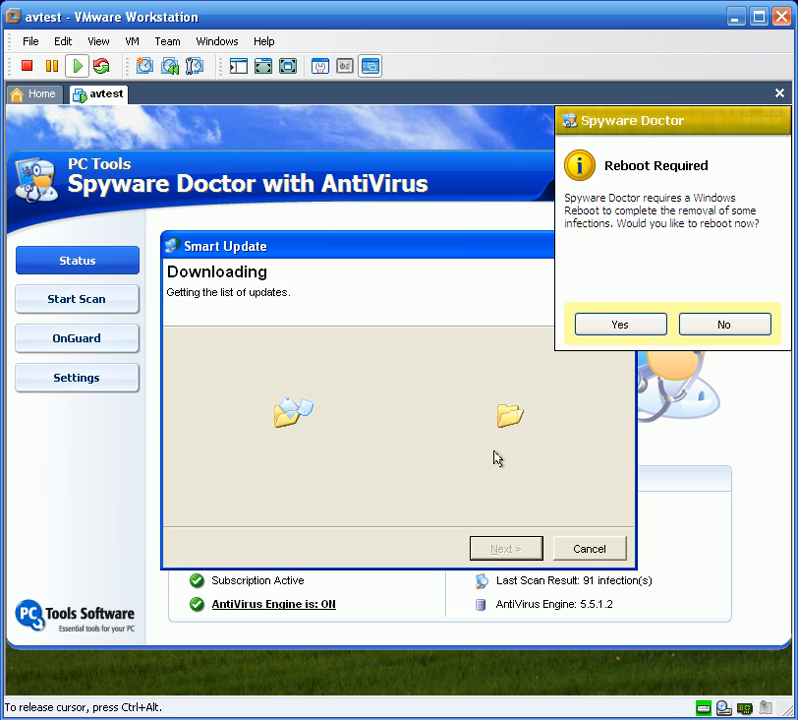
pyautogui.moveTo(569, 444)
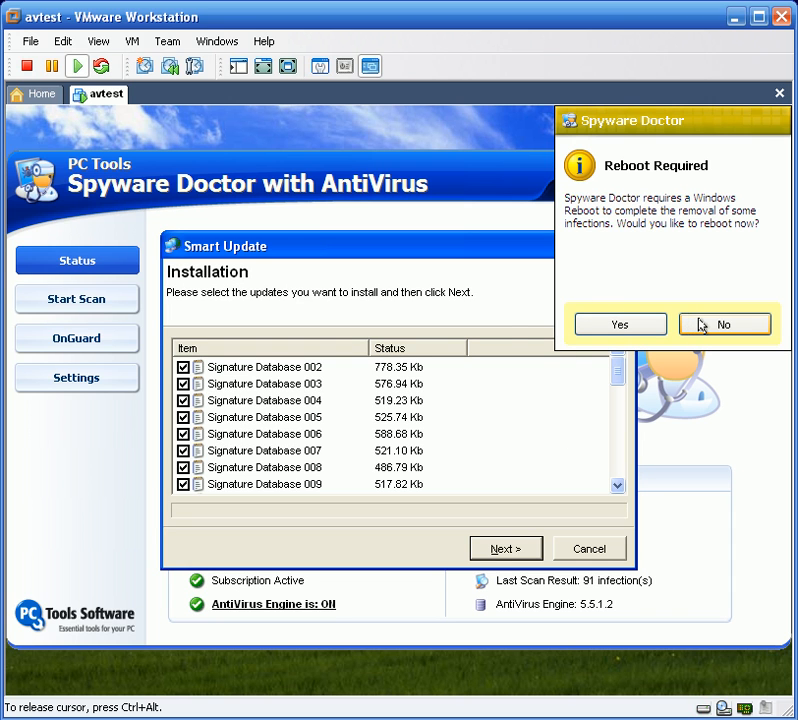
# Decline the Reboot Required prompt so the signature update list stays open
pyautogui.click(723, 324)
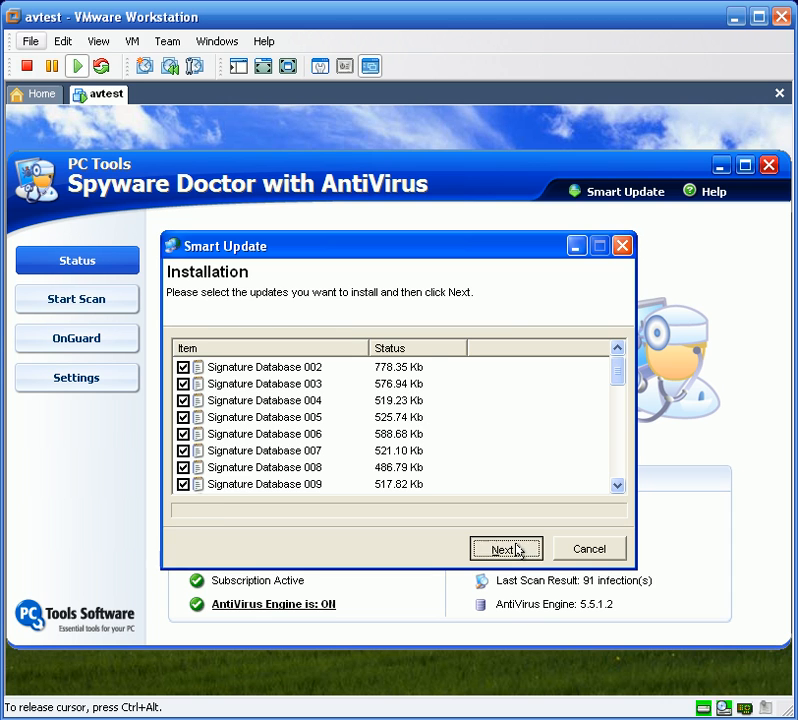
# Install the checked signature database updates and finish the Smart Update wizard
pyautogui.click(506, 548)
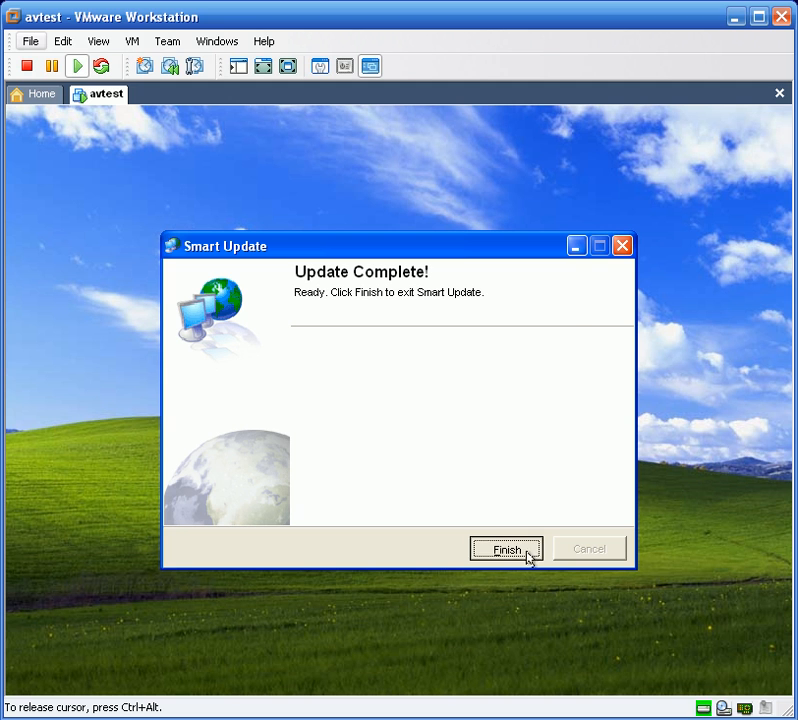
pyautogui.click(506, 550)
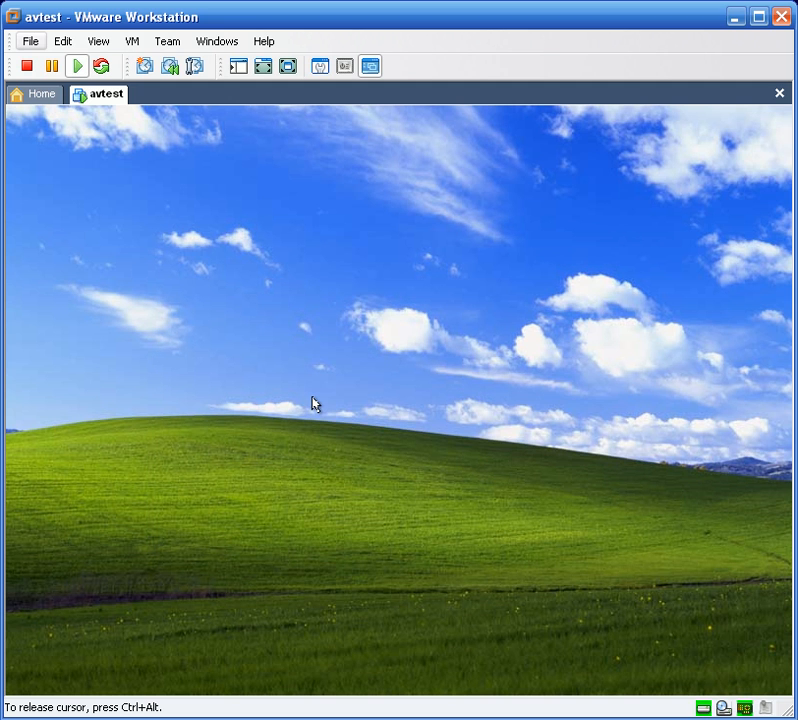